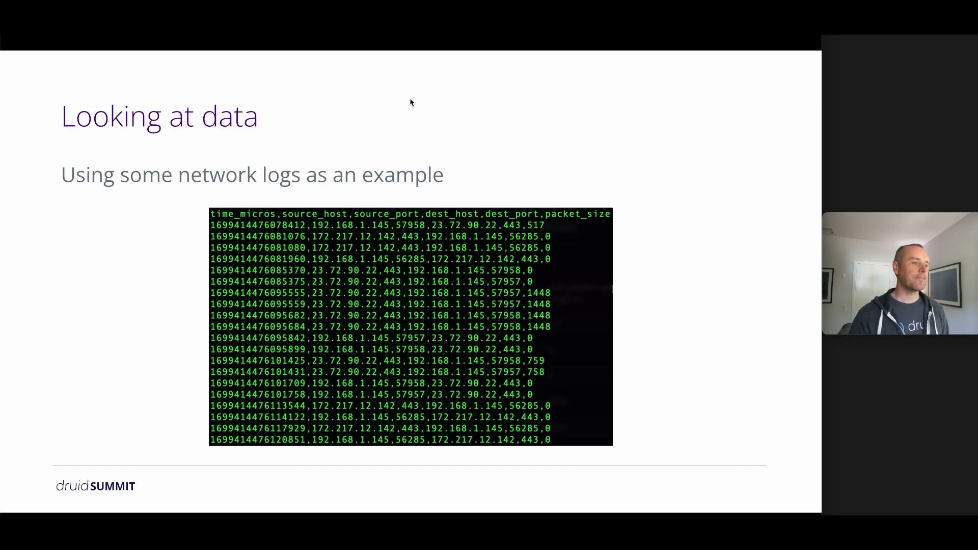
Advance through the talk slides, from the network log sample to the demo
{"action": "key", "text": "Right"}
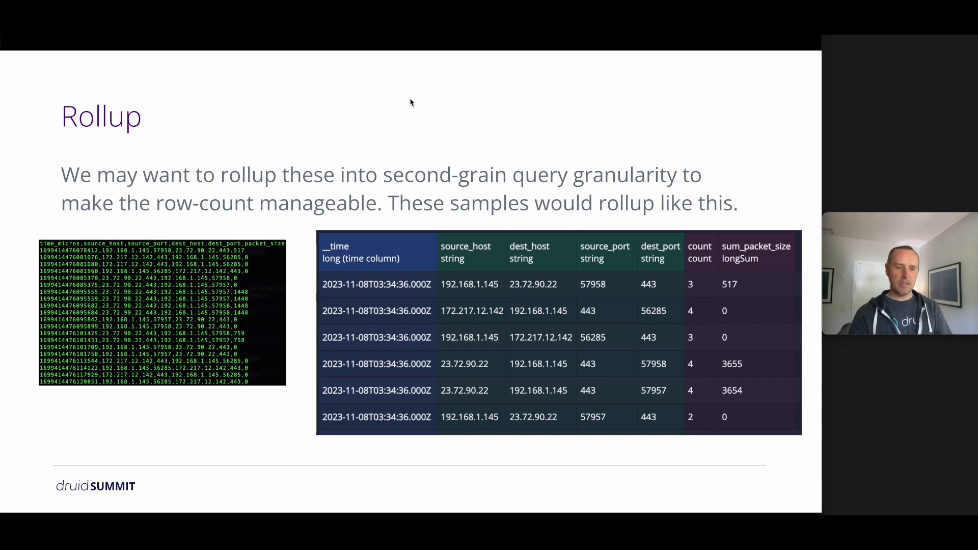
{"action": "key", "text": "Right"}
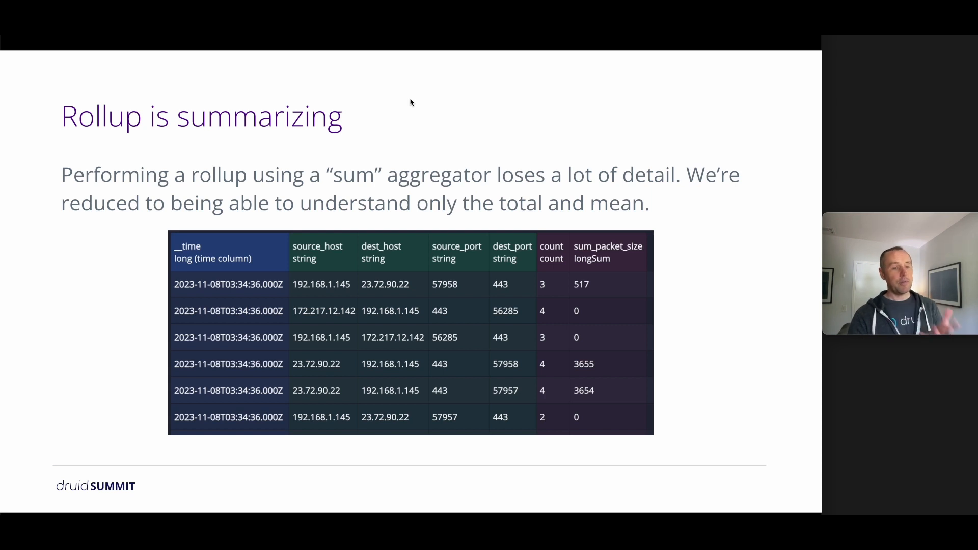
{"action": "key", "text": "Right"}
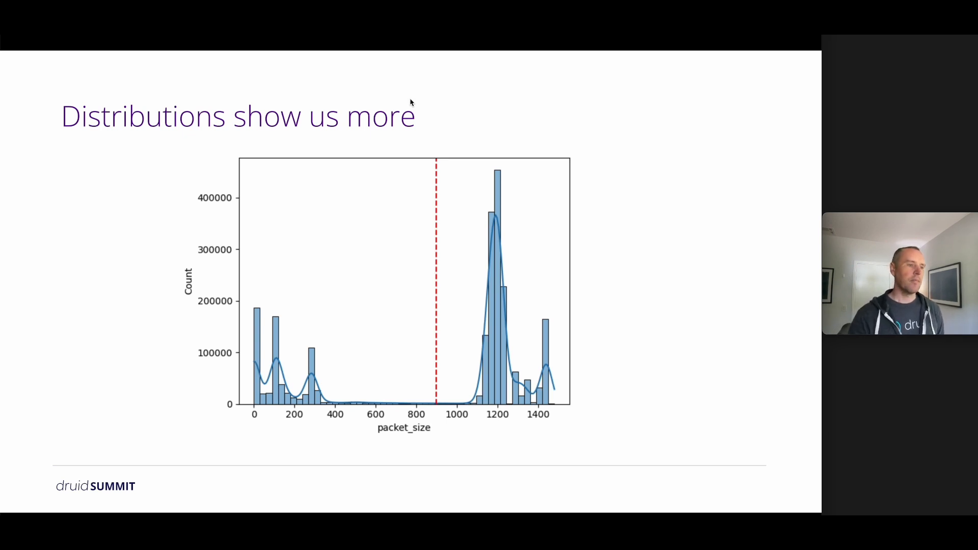
{"action": "key", "text": "Right"}
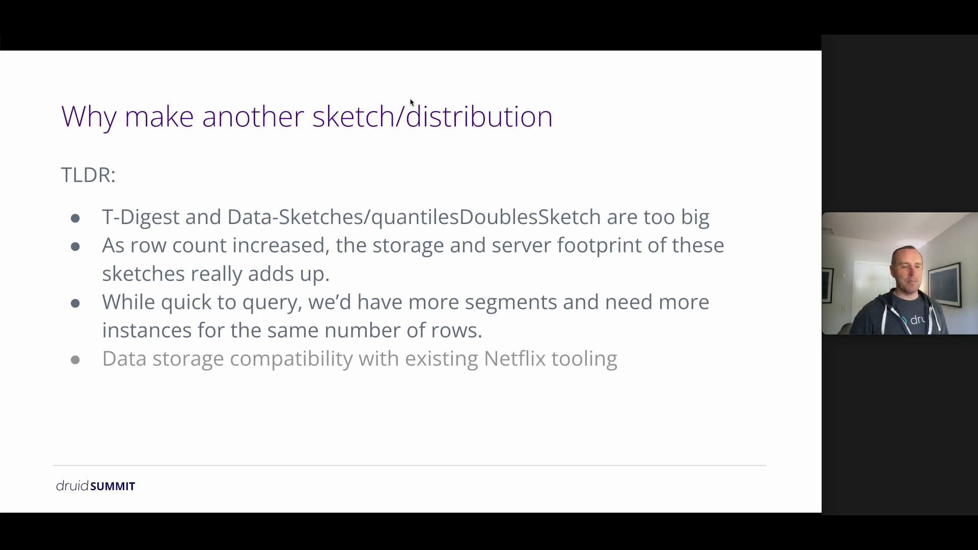
{"action": "key", "text": "right"}
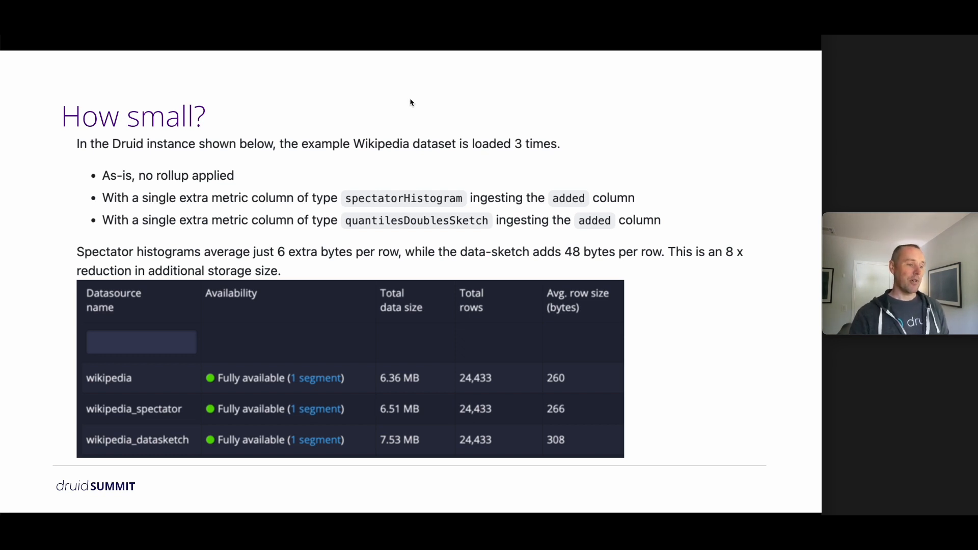
{"action": "key", "text": "Right"}
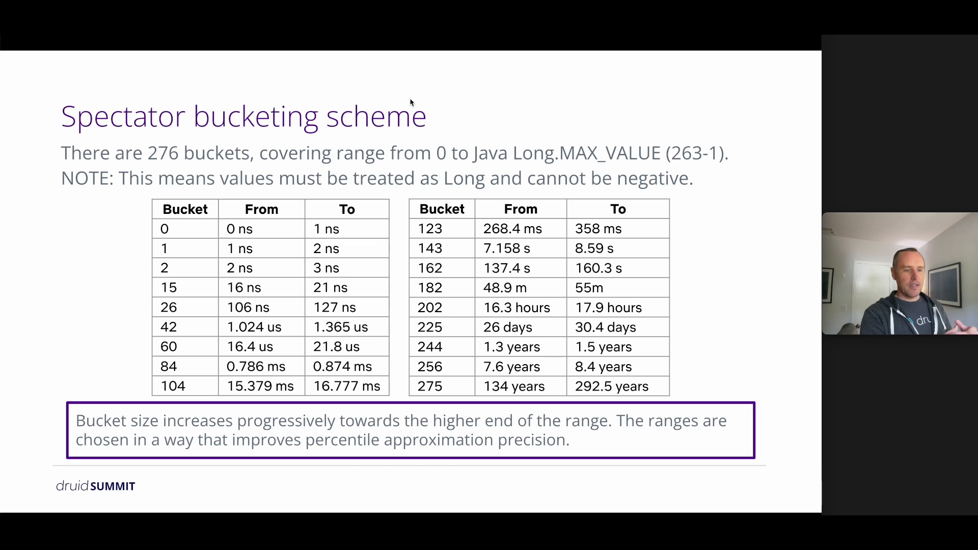
{"action": "key", "text": "Right"}
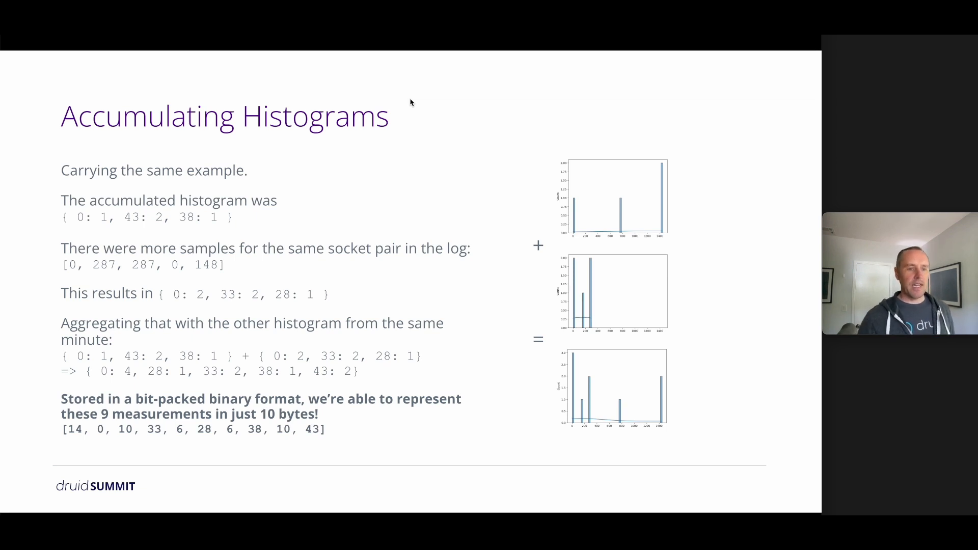
{"action": "mouse_move", "coordinate": [522, 214]}
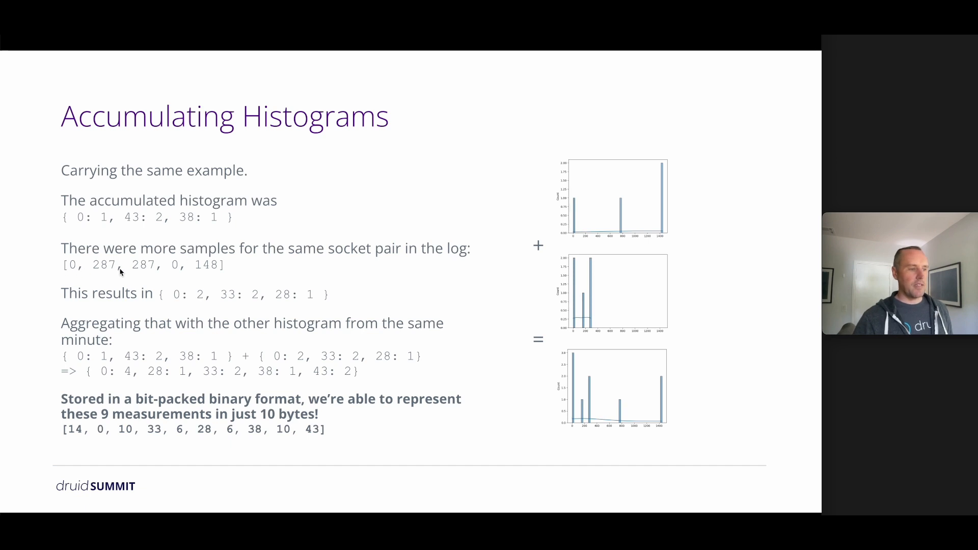
{"action": "mouse_move", "coordinate": [506, 305]}
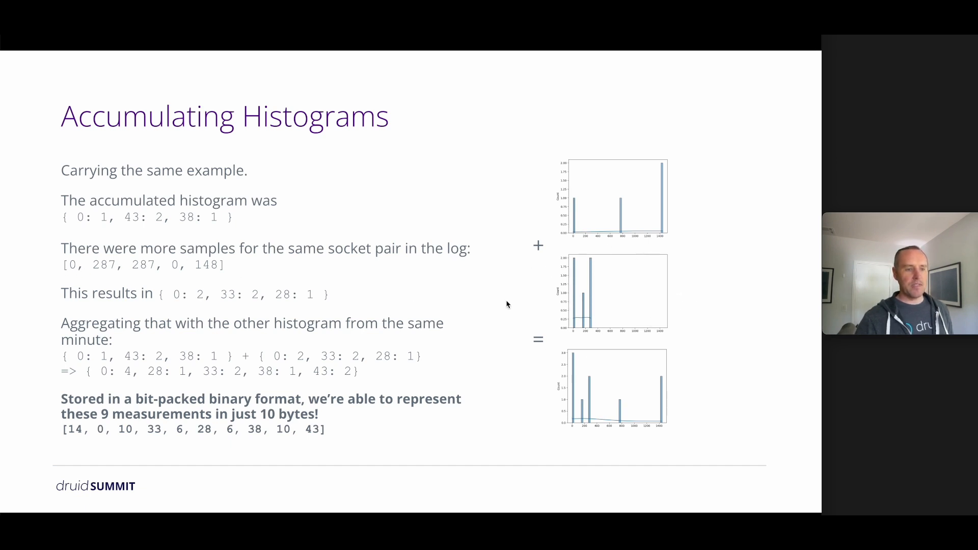
{"action": "mouse_move", "coordinate": [439, 353]}
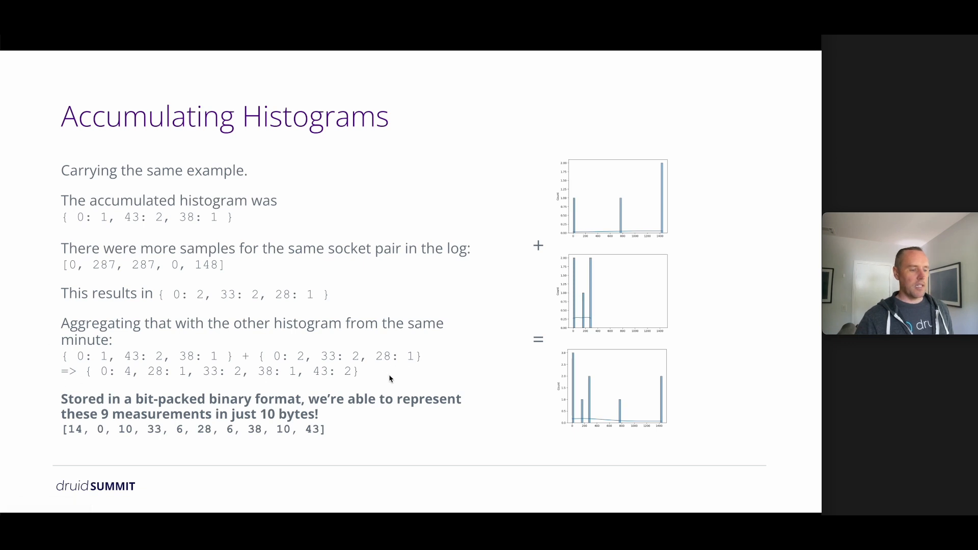
{"action": "mouse_move", "coordinate": [383, 380]}
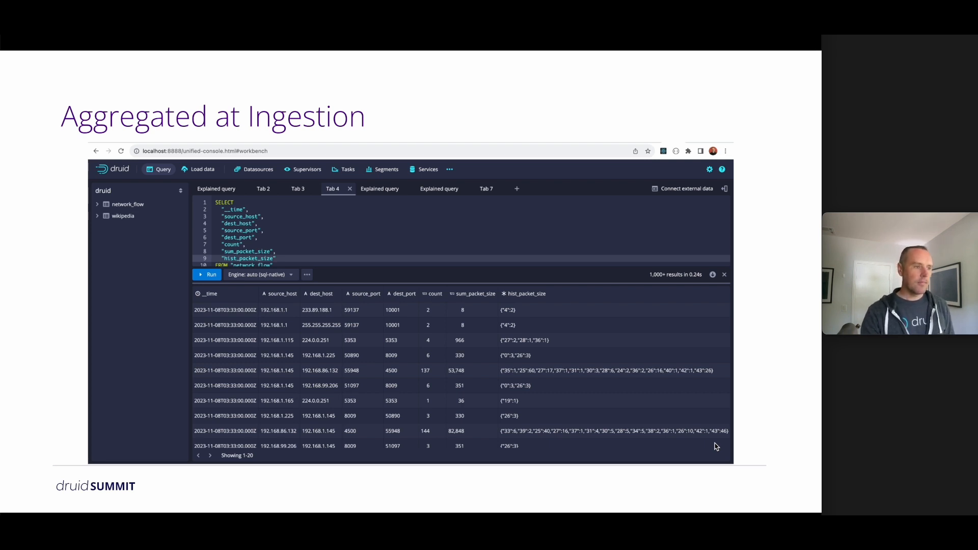
{"action": "key", "text": "right"}
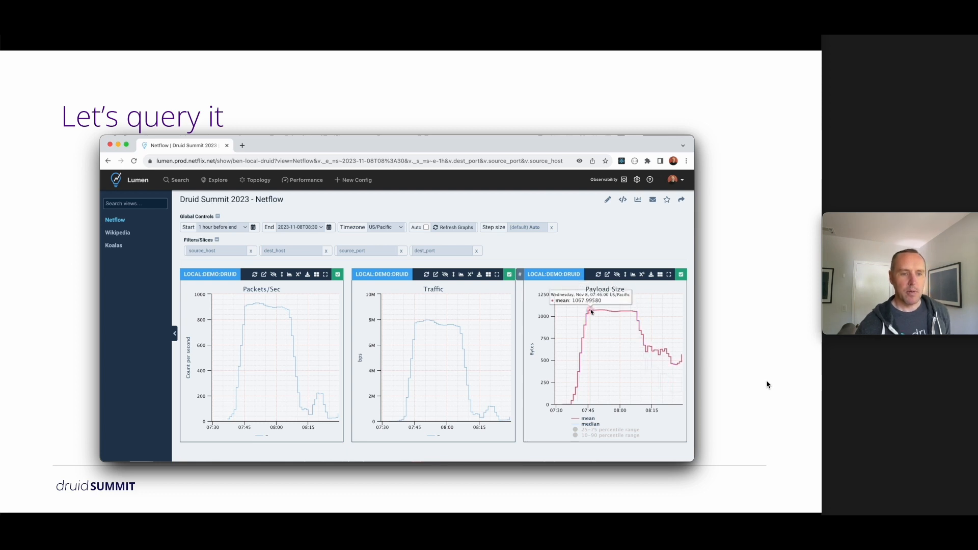
{"action": "mouse_move", "coordinate": [592, 312]}
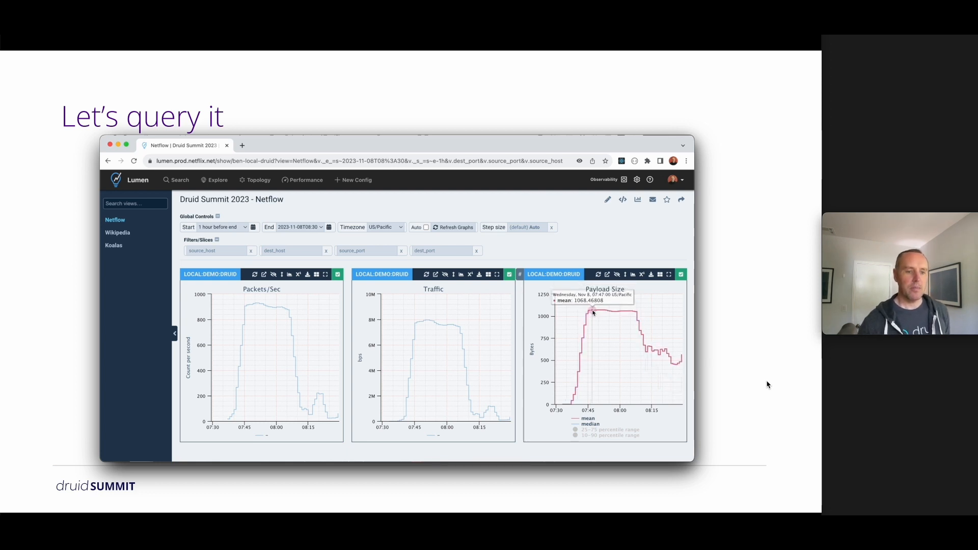
{"action": "mouse_move", "coordinate": [666, 352]}
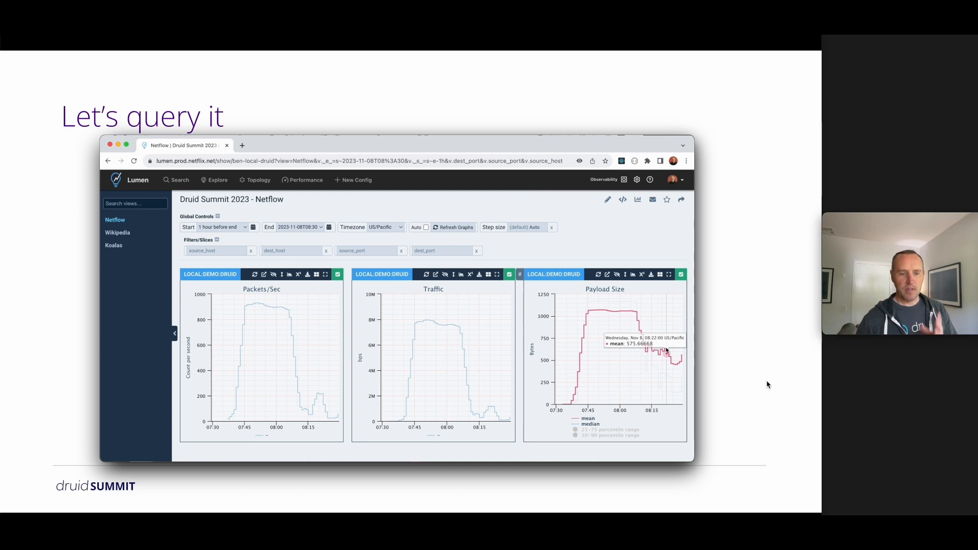
{"action": "mouse_move", "coordinate": [664, 355]}
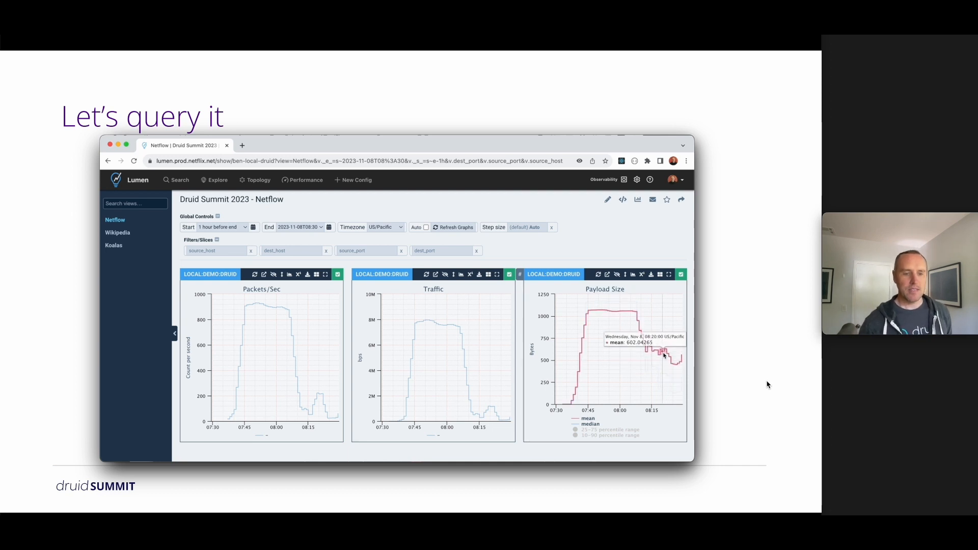
{"action": "mouse_move", "coordinate": [678, 354]}
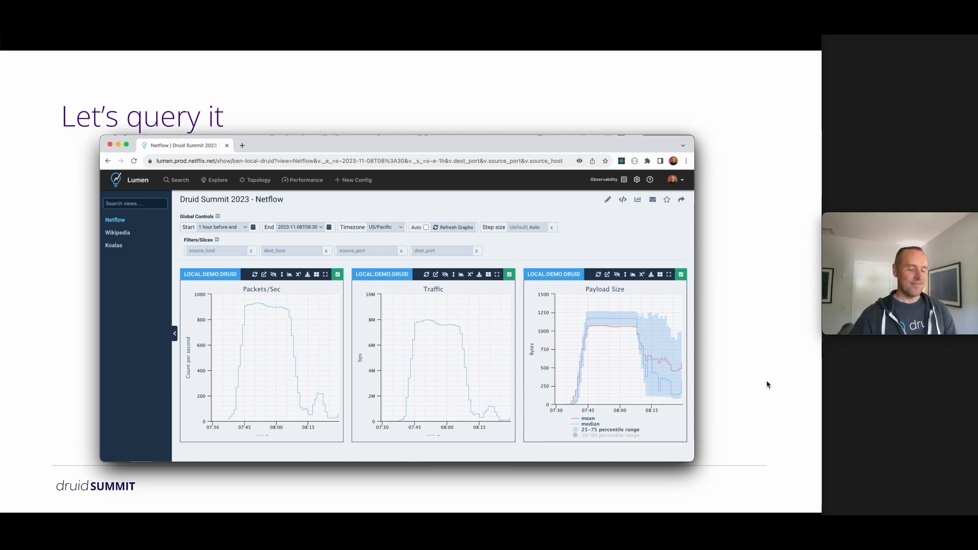
{"action": "key", "text": "right"}
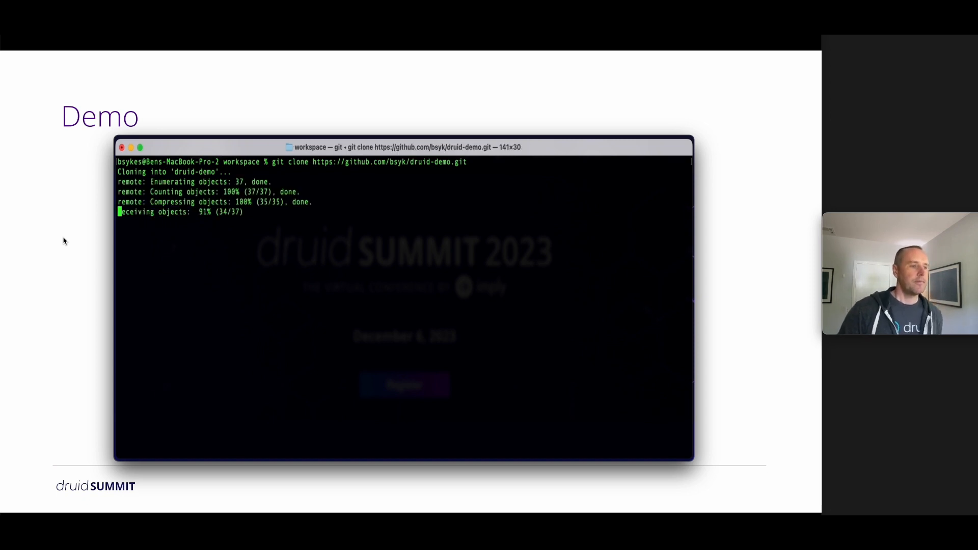
Enter druid-demo, list its files, and start the services with docker compose up
{"action": "type", "text": "cd druid-demo"}
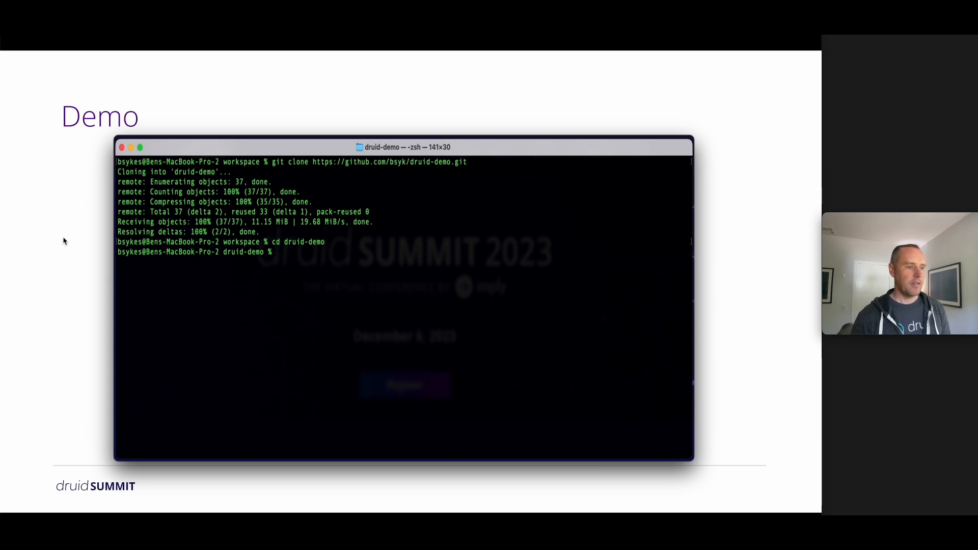
{"action": "type", "text": "ls"}
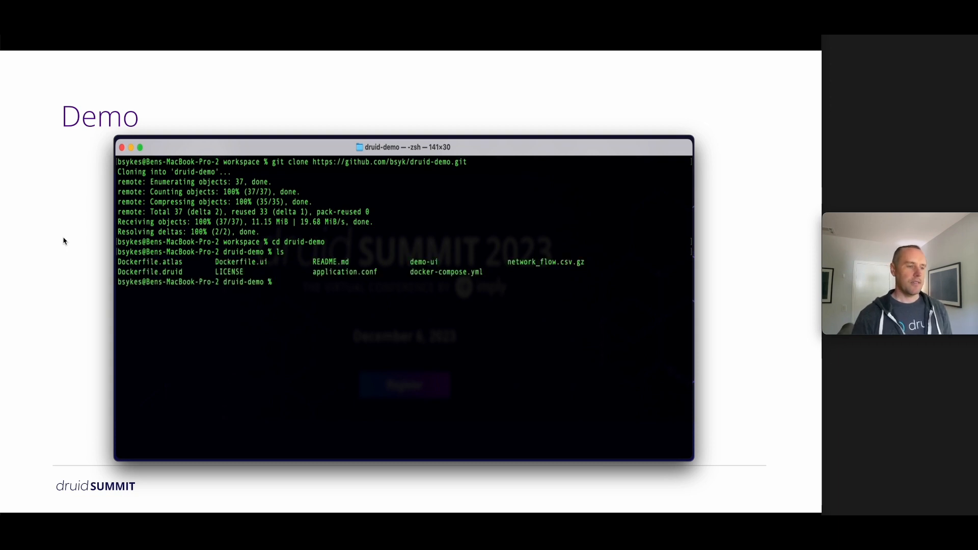
{"action": "type", "text": "docker com"}
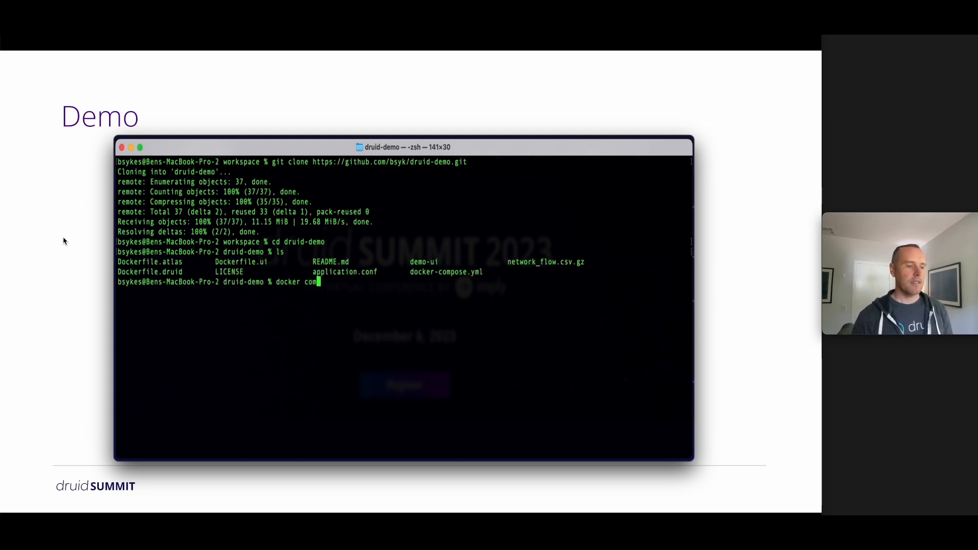
{"action": "type", "text": "pose up"}
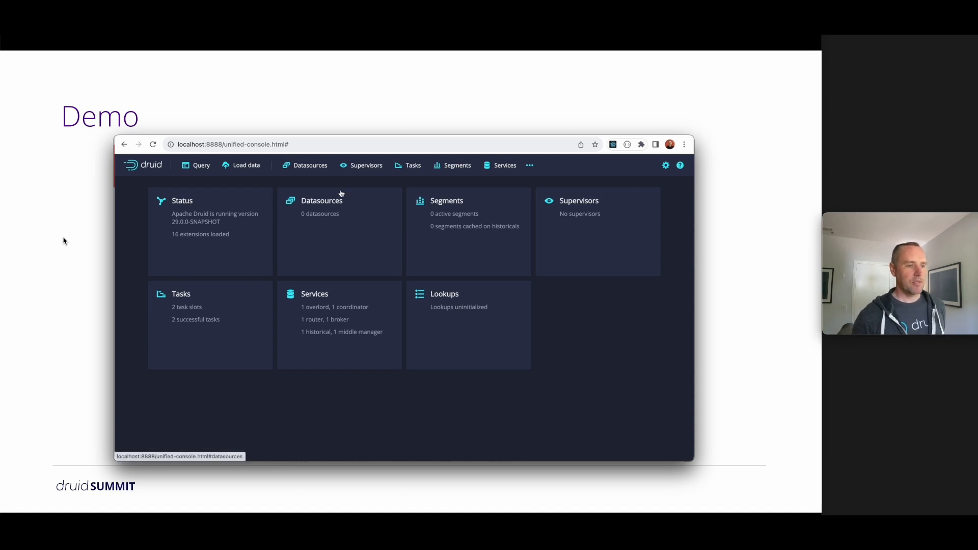
{"action": "mouse_move", "coordinate": [347, 231]}
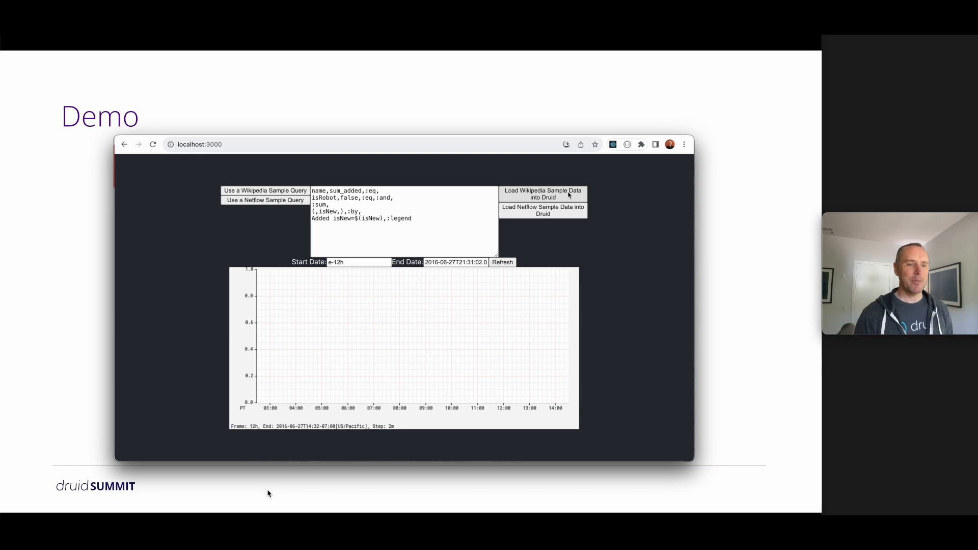
Load the Wikipedia sample data, chart sum_added by isNew, and select the sum function
{"action": "left_click", "coordinate": [543, 194]}
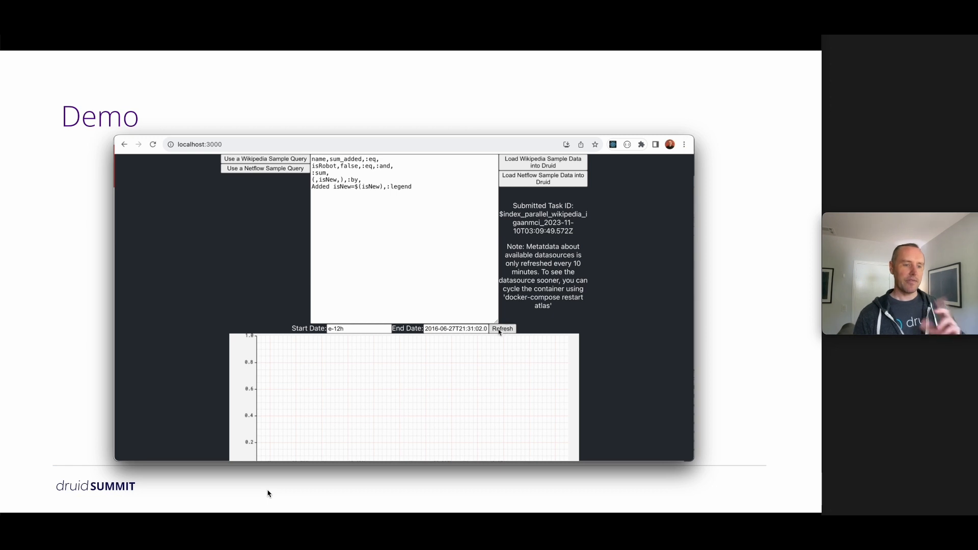
{"action": "left_click", "coordinate": [502, 328]}
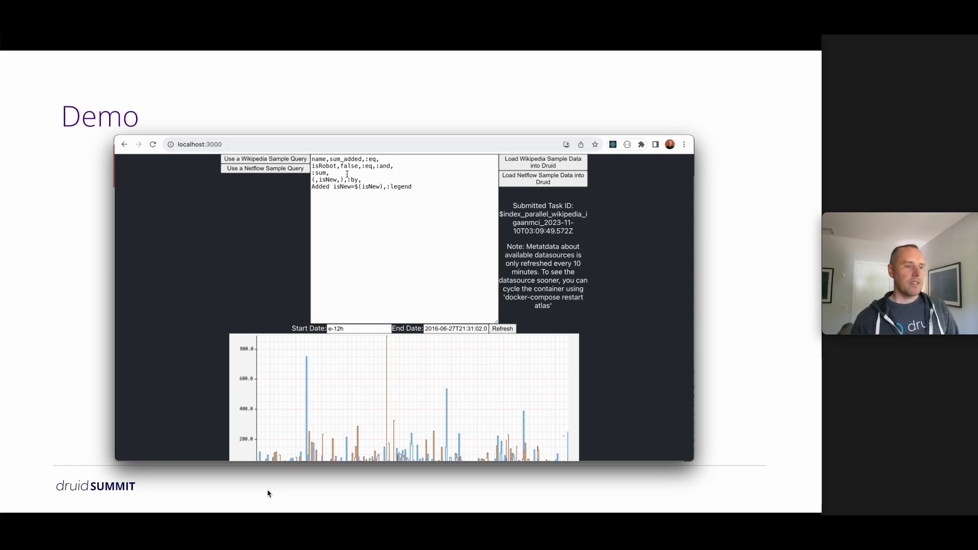
{"action": "double_click", "coordinate": [336, 158]}
{"action": "type", "text": "hist"}
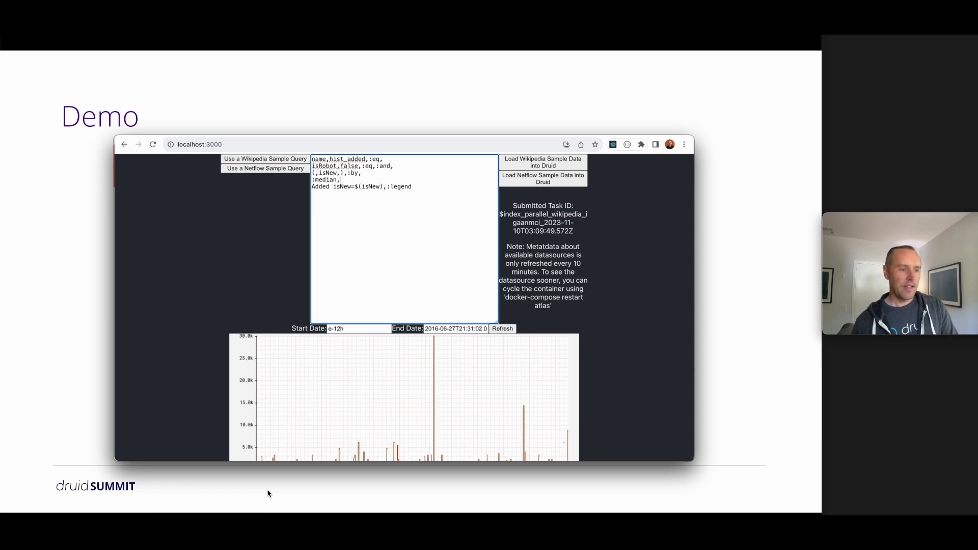
Scroll down to view the median added edits chart per isNew group
{"action": "scroll", "scroll_direction": "down", "scroll_amount": 3}
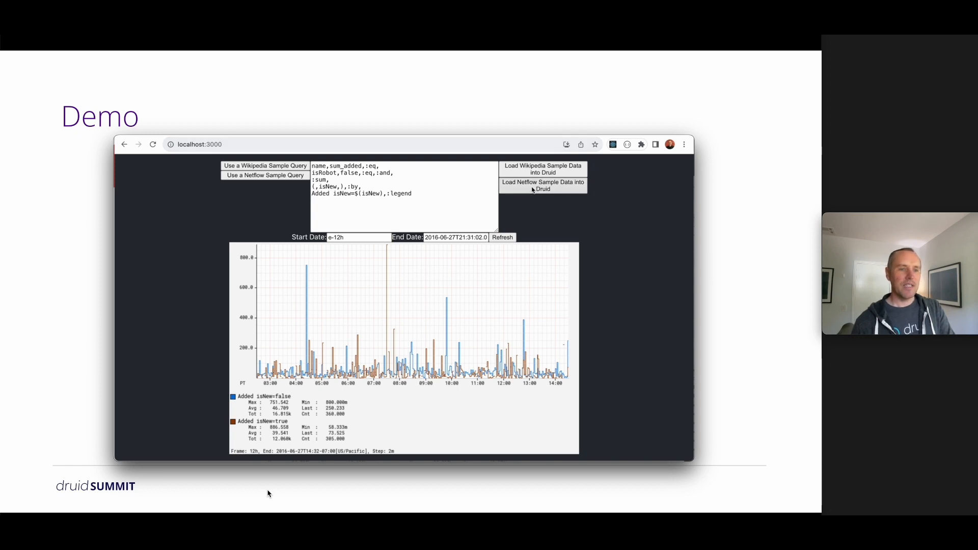
Load the Netflow packet_size percentile sample query
{"action": "left_click", "coordinate": [542, 186]}
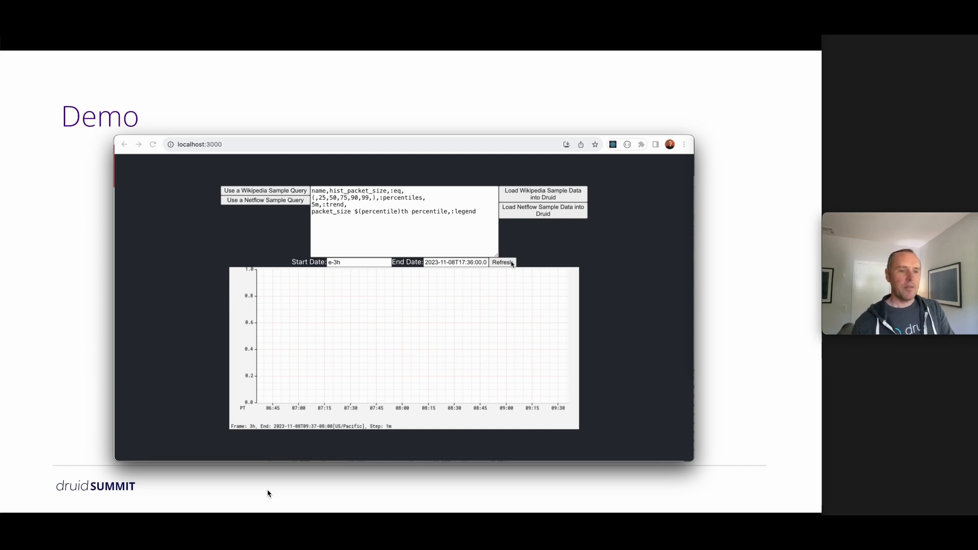
Plot the hist_packet_size percentile lines over the last 3 hours
{"action": "left_click", "coordinate": [502, 262]}
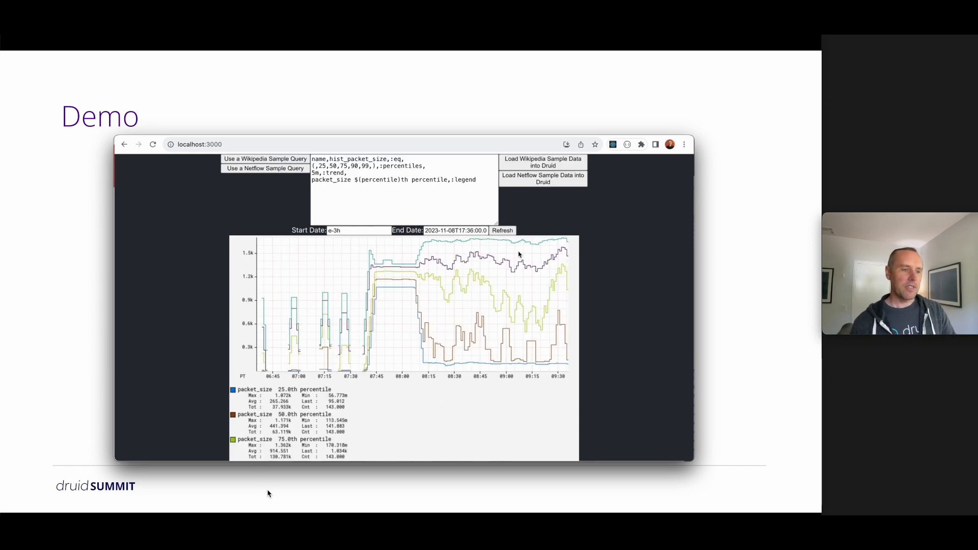